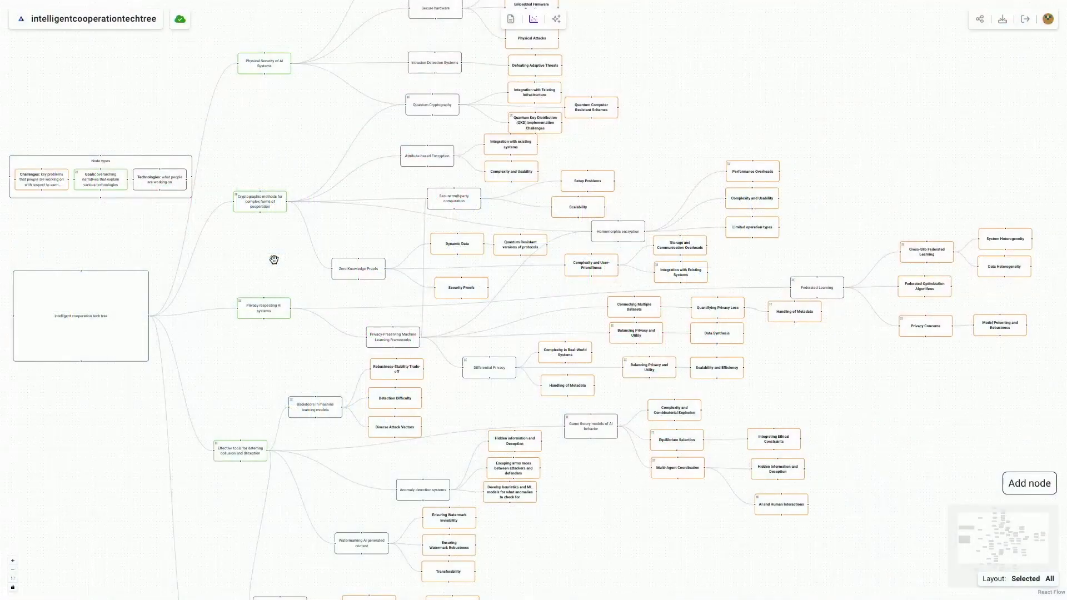
pyautogui.moveTo(342, 187)
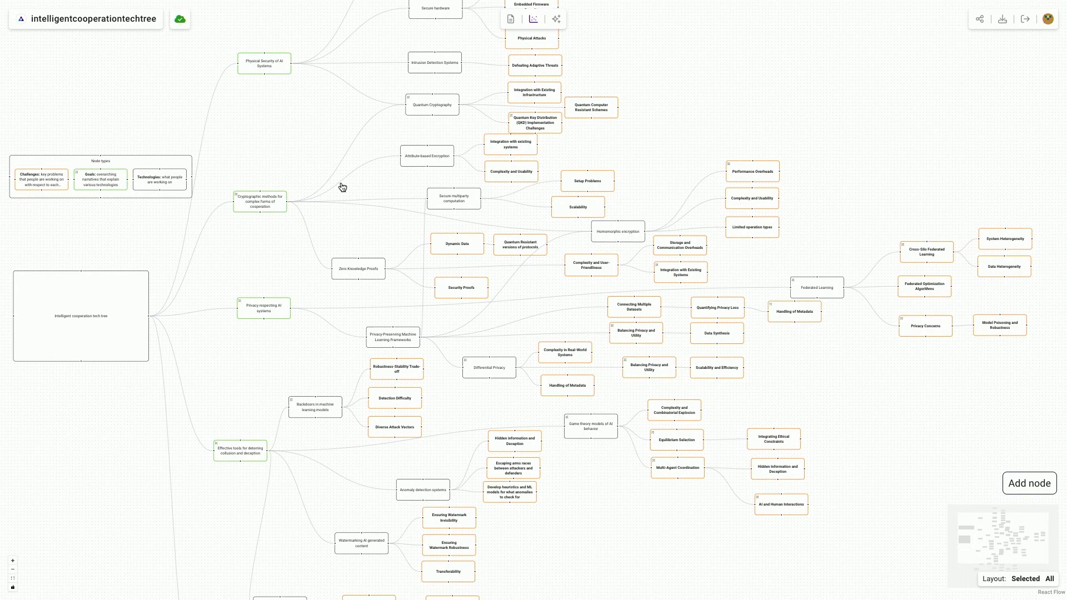
pyautogui.moveTo(148, 242)
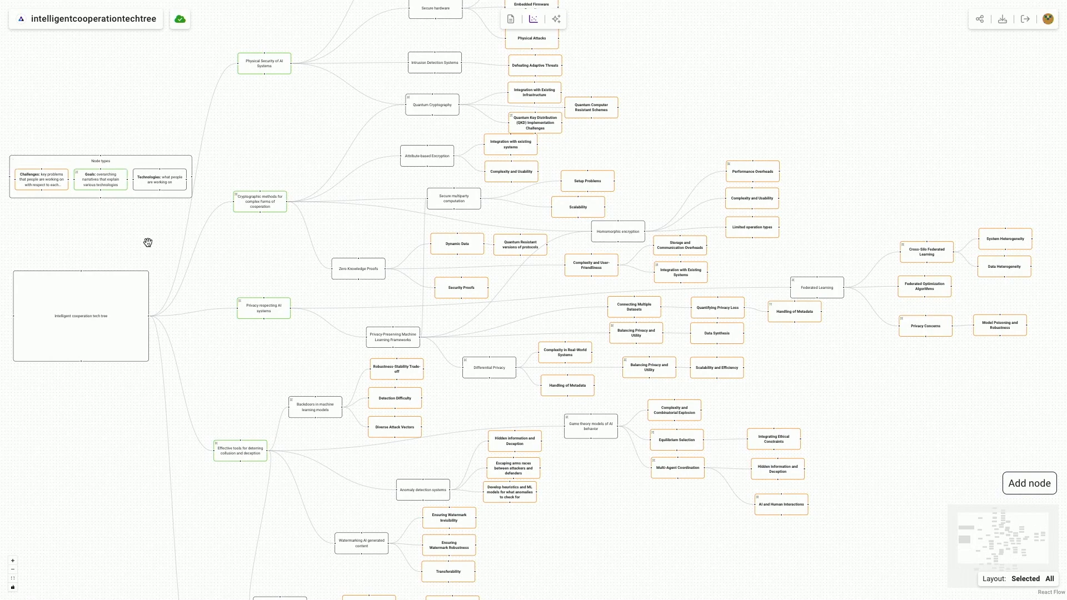
pyautogui.moveTo(115, 279)
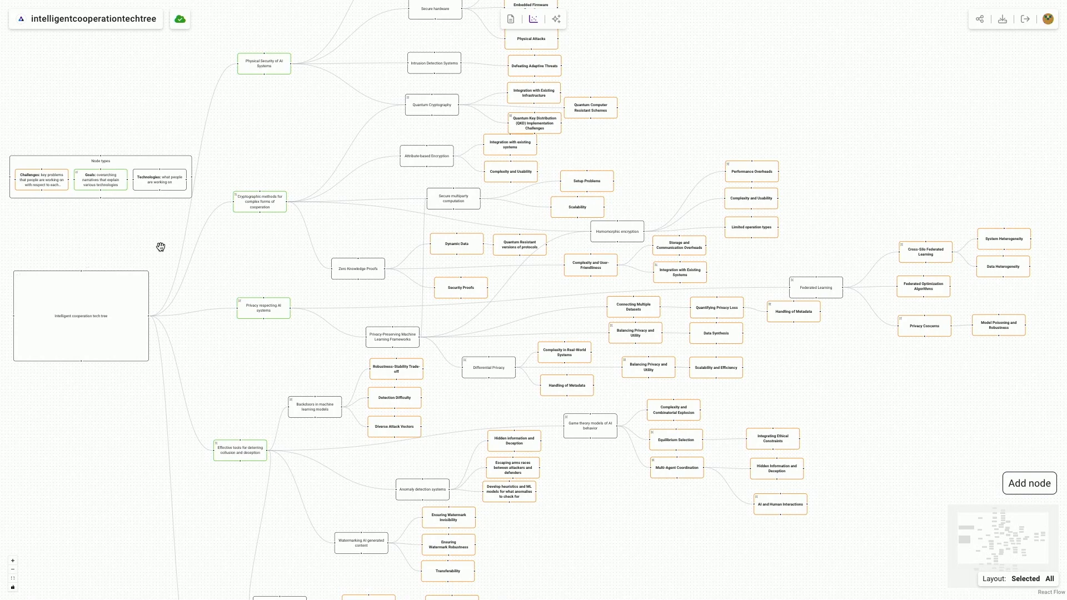
pyautogui.moveTo(463, 345)
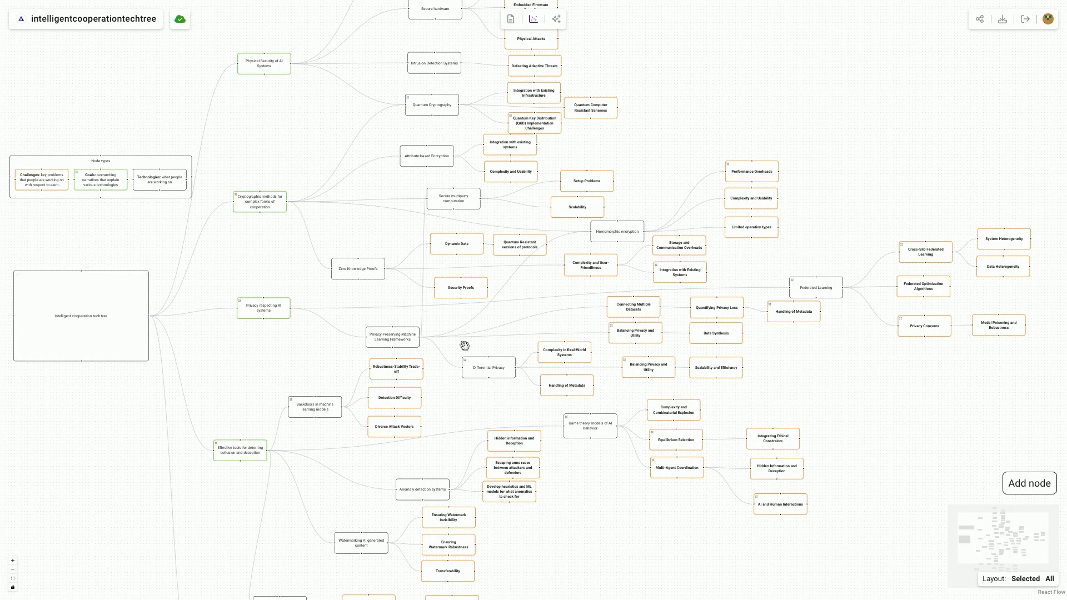
pyautogui.moveTo(354, 268)
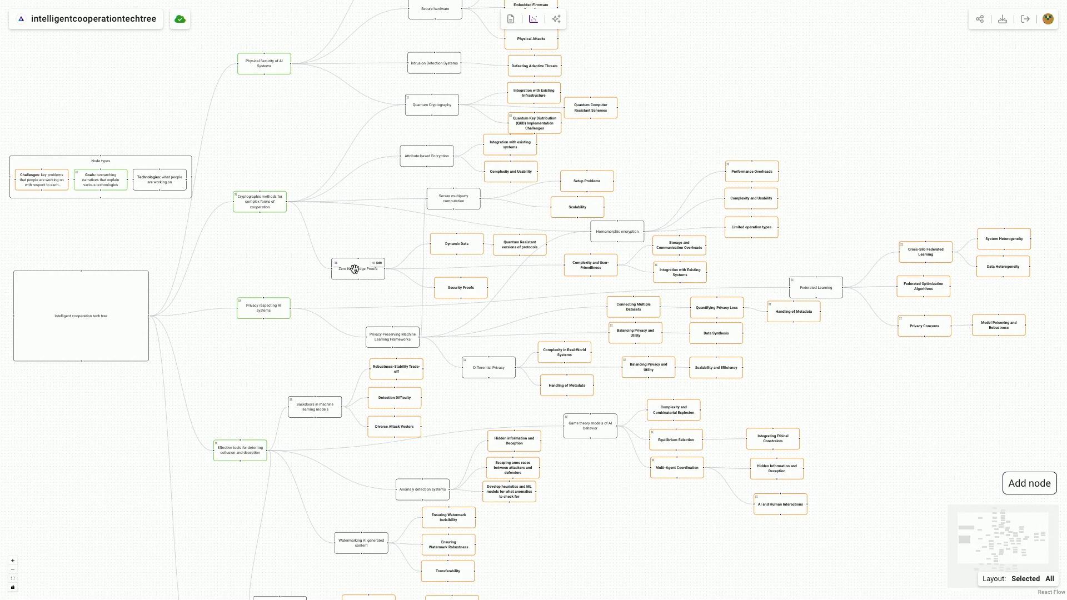
# Review the Zero Knowledge Proofs page, scrolling through its explanation and key player list.
pyautogui.click(358, 268)
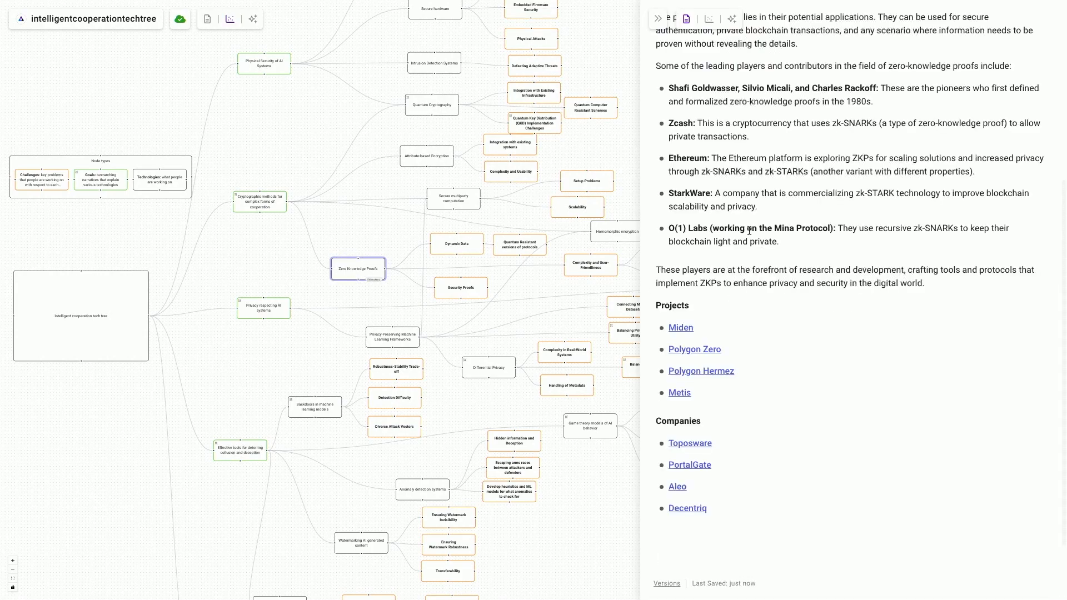
pyautogui.scroll(3)
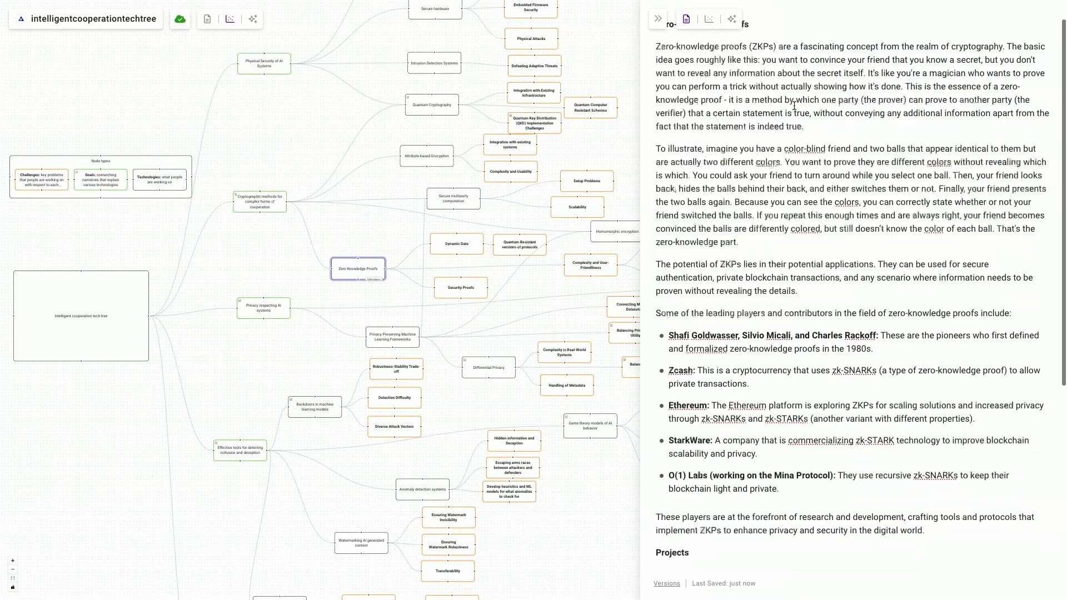
pyautogui.scroll(-3)
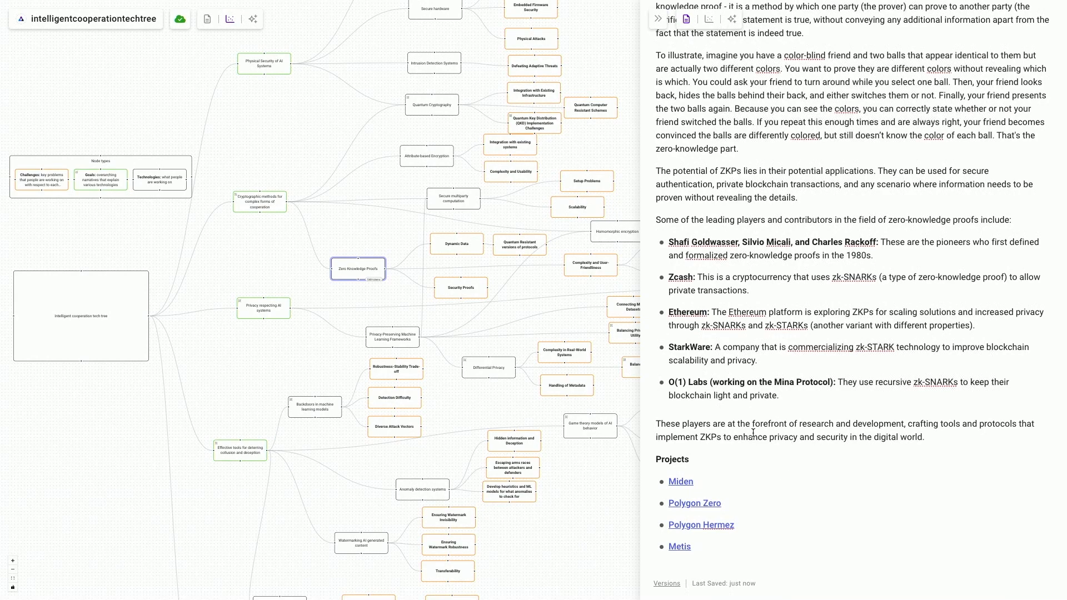
pyautogui.scroll(-3)
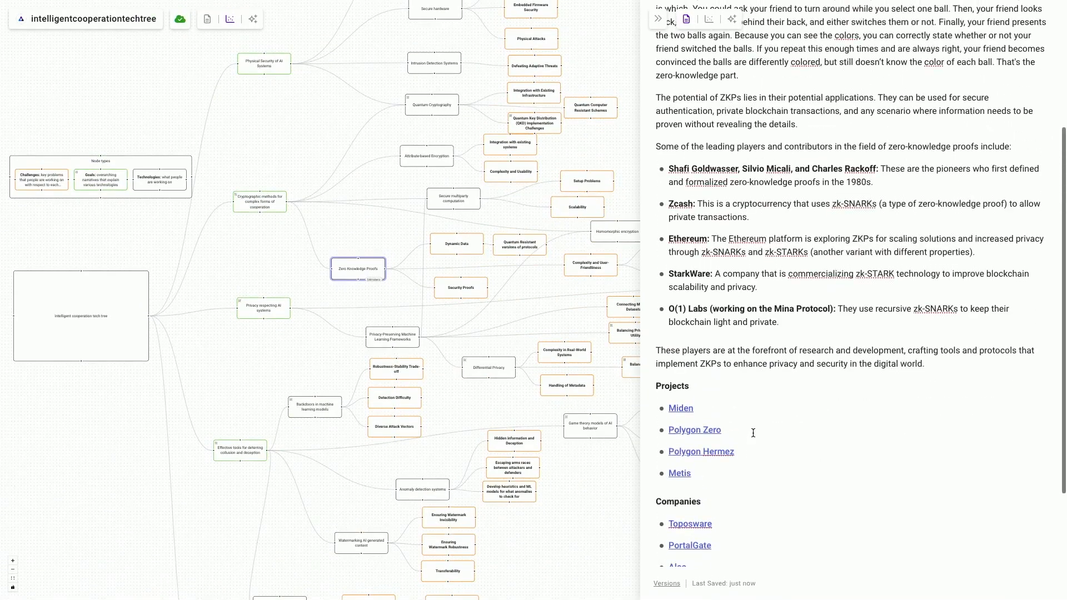
pyautogui.scroll(3)
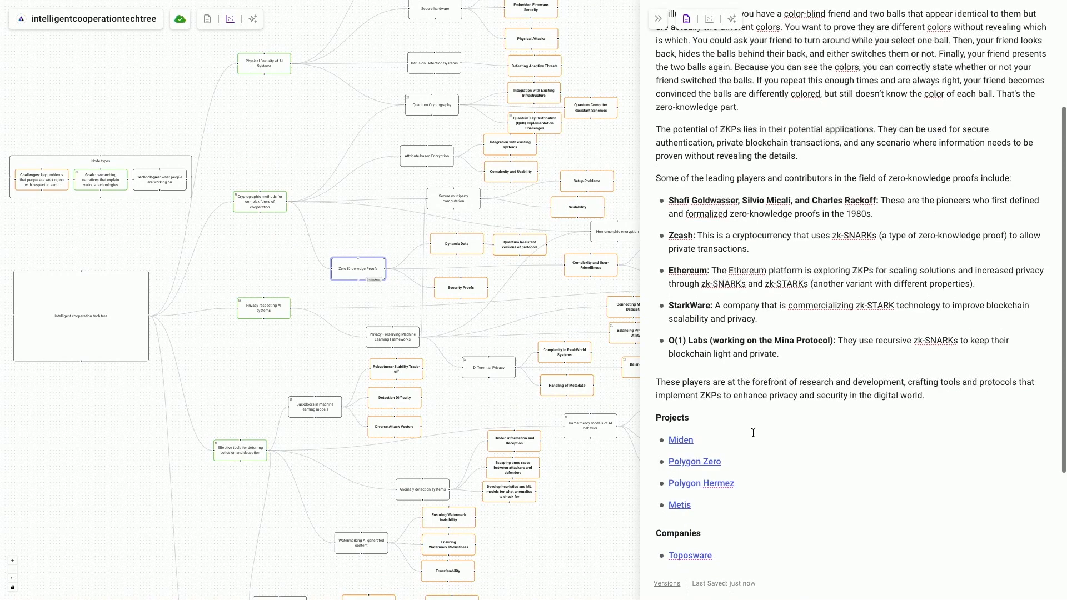
pyautogui.moveTo(780, 290)
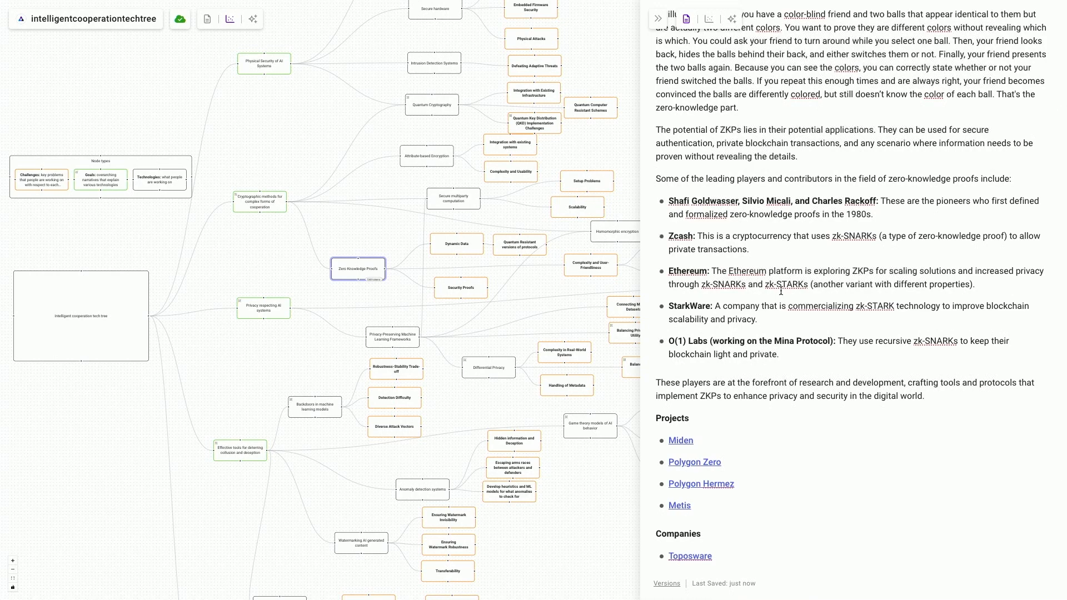
pyautogui.scroll(3)
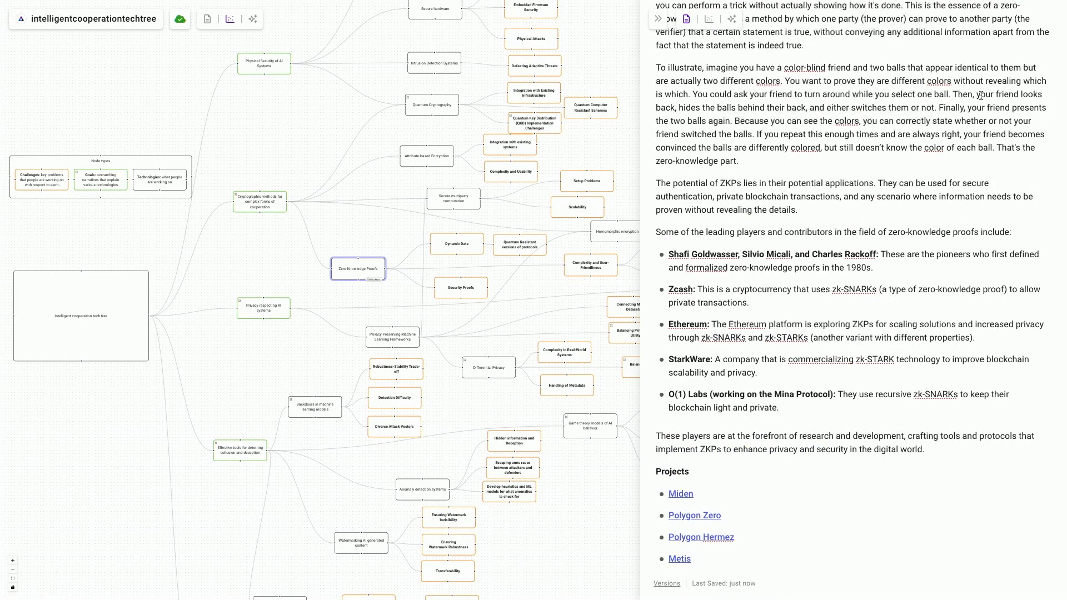
pyautogui.moveTo(733, 31)
pyautogui.write('What is the difference between company ZCash and company StarkWave?')
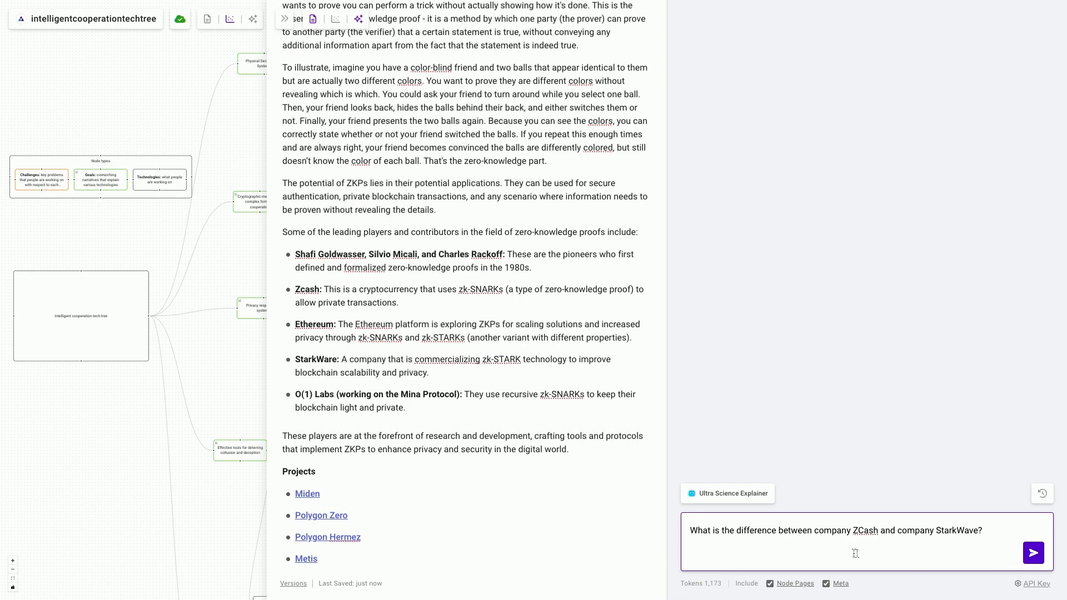
# Send the Zcash versus StarkWare question, then select the old prompt to draft a follow-up on theoretical ZKP work.
pyautogui.click(1032, 552)
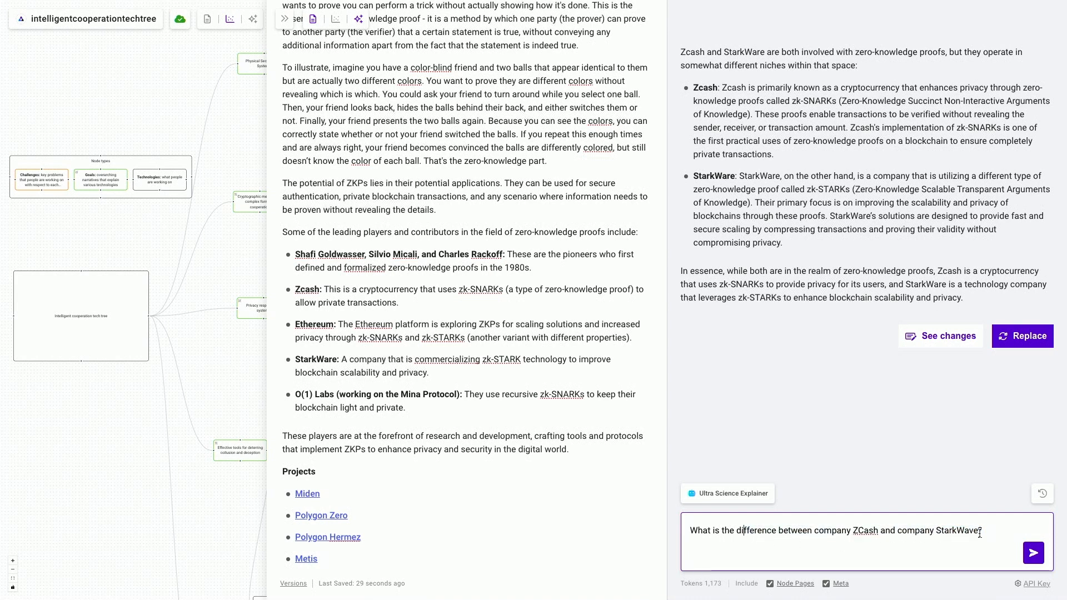
pyautogui.tripleClick(834, 529)
pyautogui.write('Which company or project should I join if I want to work on more theoretical aspects of zero knowledge proofs?')
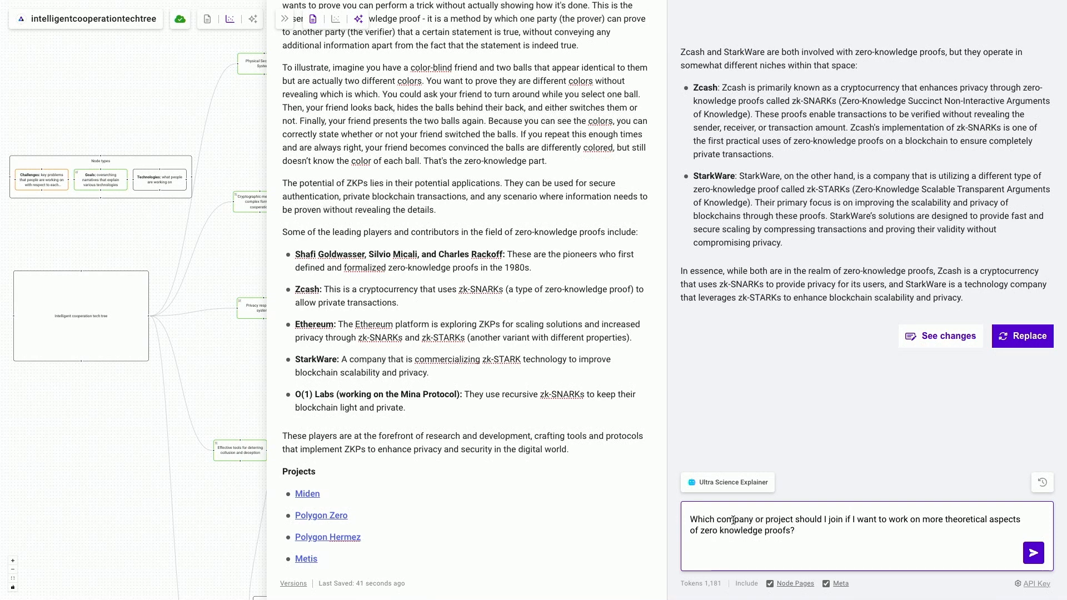
pyautogui.click(1033, 552)
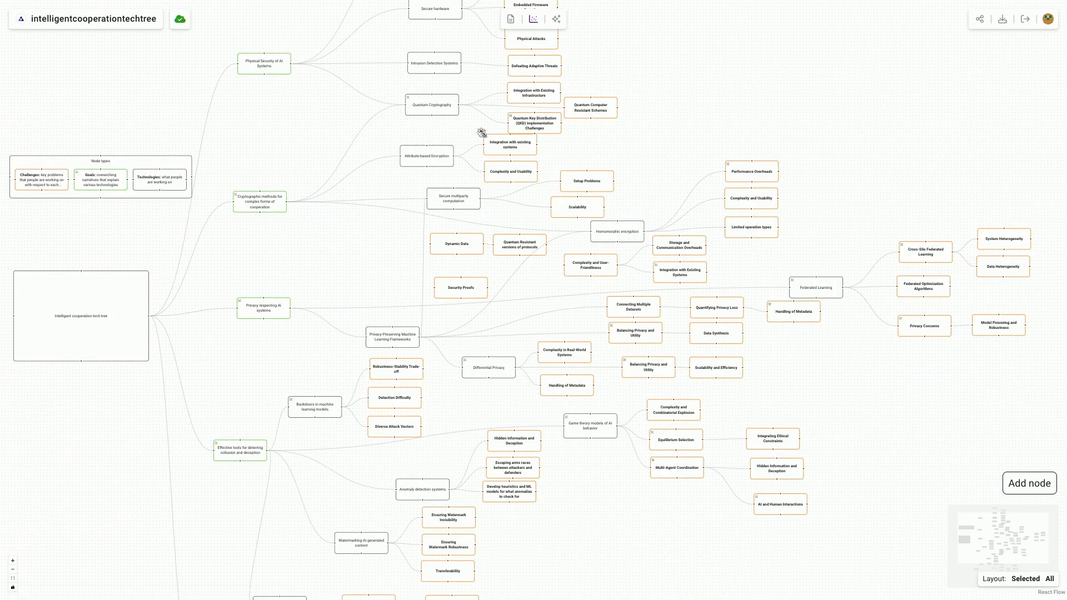
pyautogui.moveTo(554, 307)
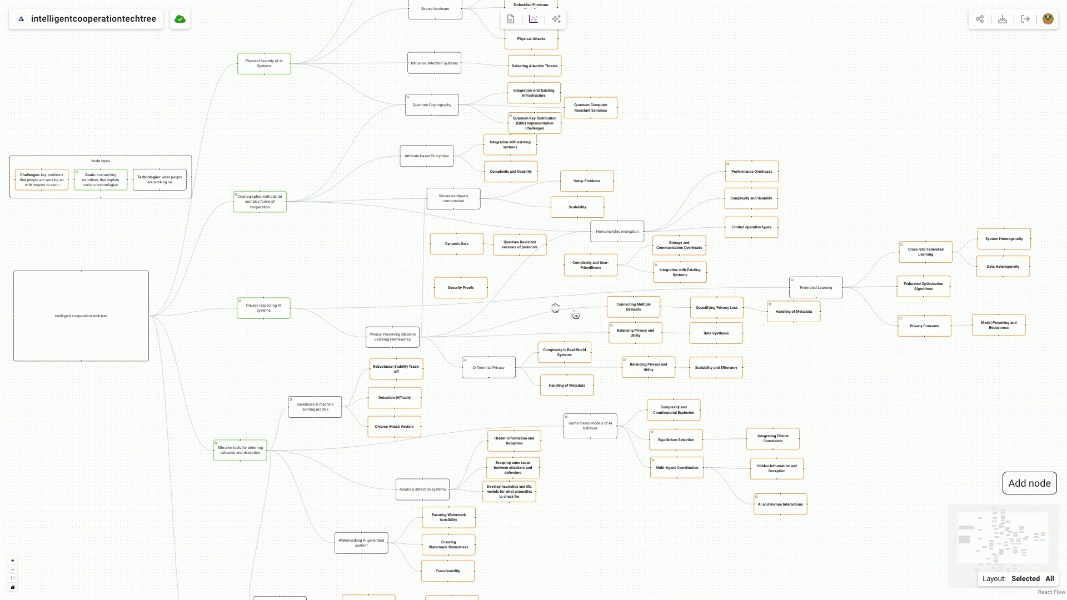
pyautogui.moveTo(668, 306)
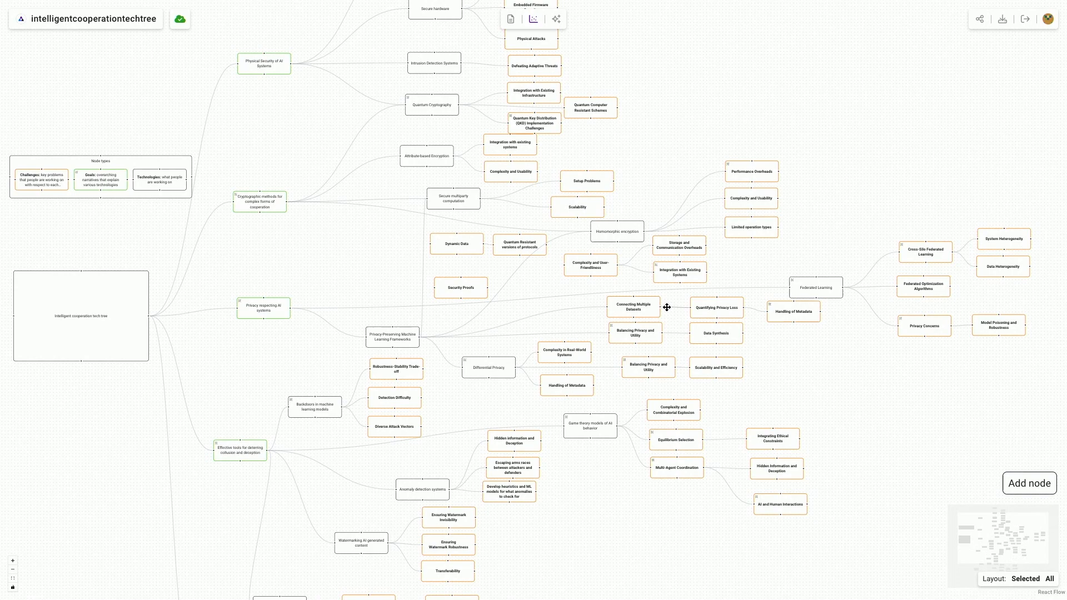
pyautogui.moveTo(648, 196)
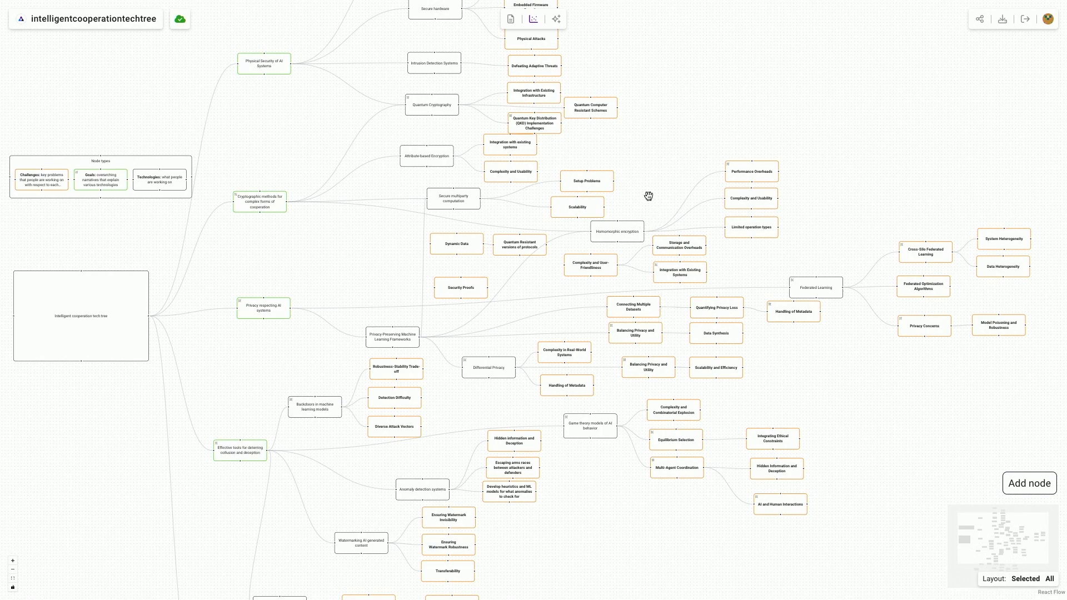
pyautogui.moveTo(640, 173)
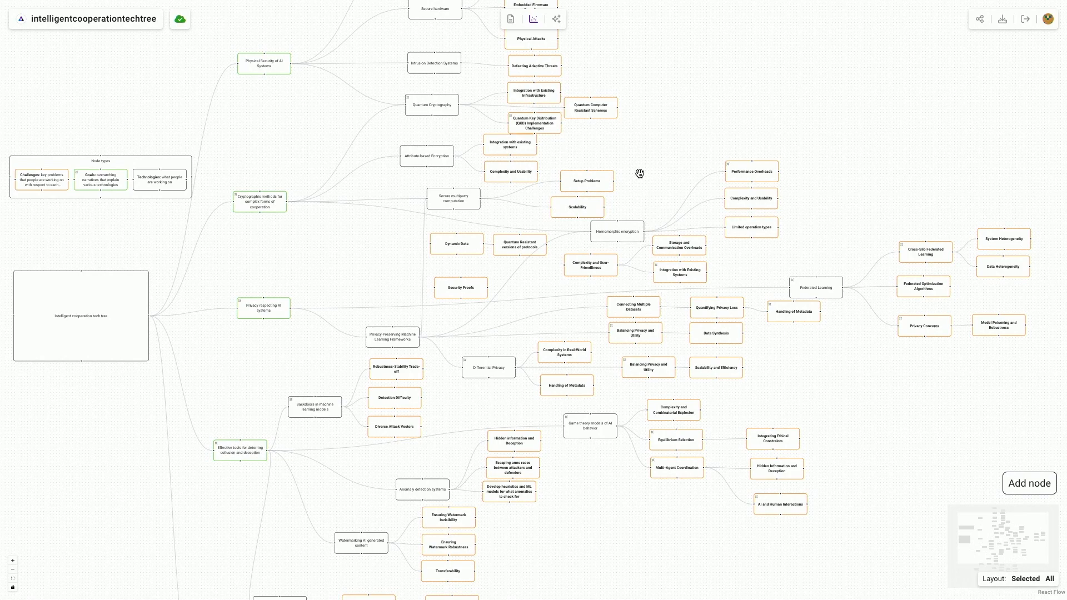
pyautogui.moveTo(631, 190)
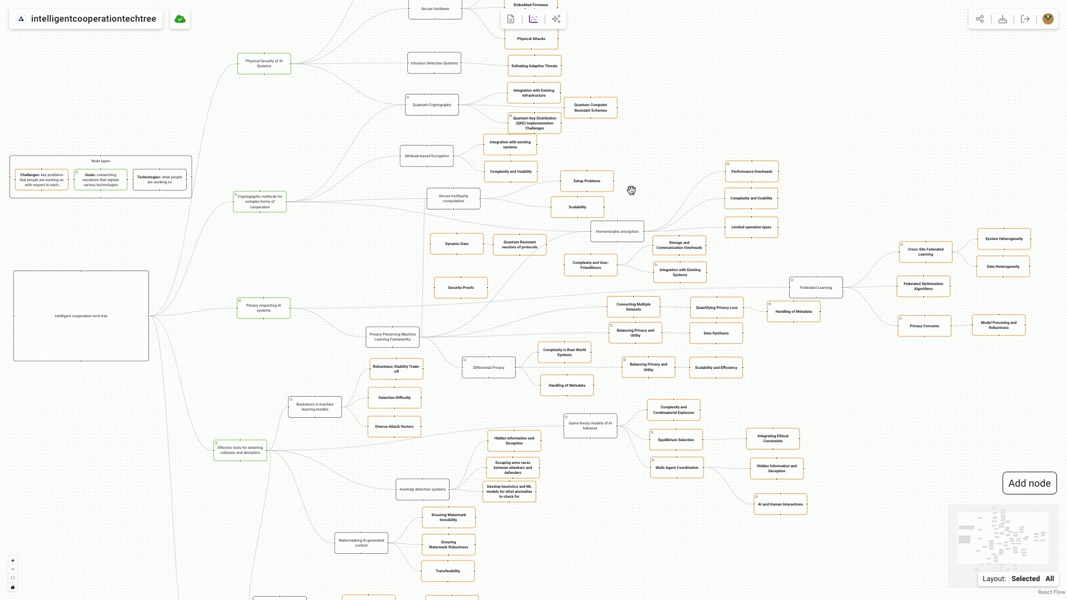
pyautogui.moveTo(633, 182)
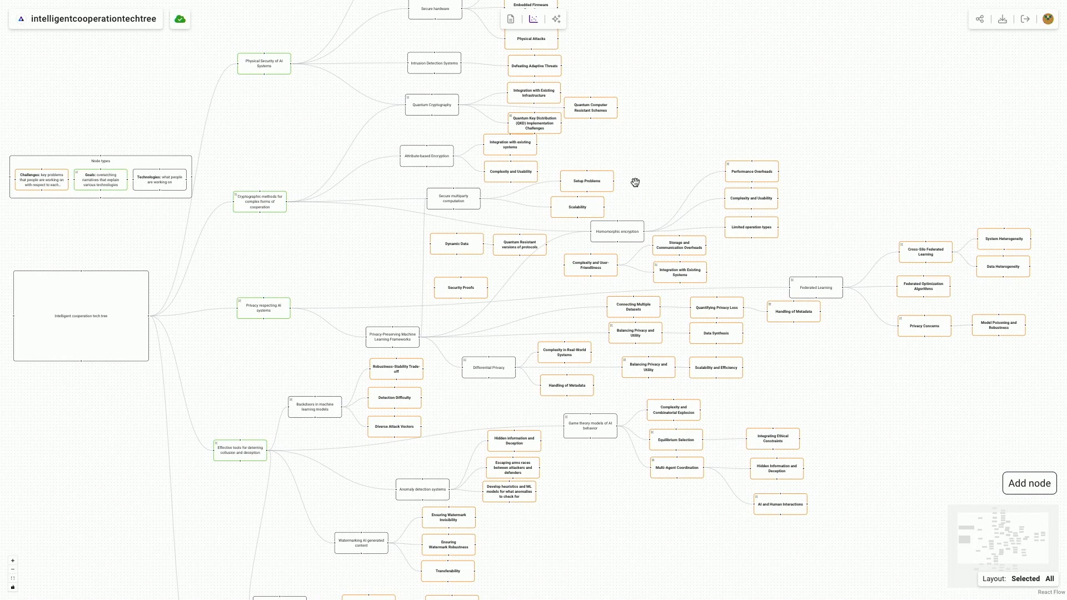
pyautogui.moveTo(620, 136)
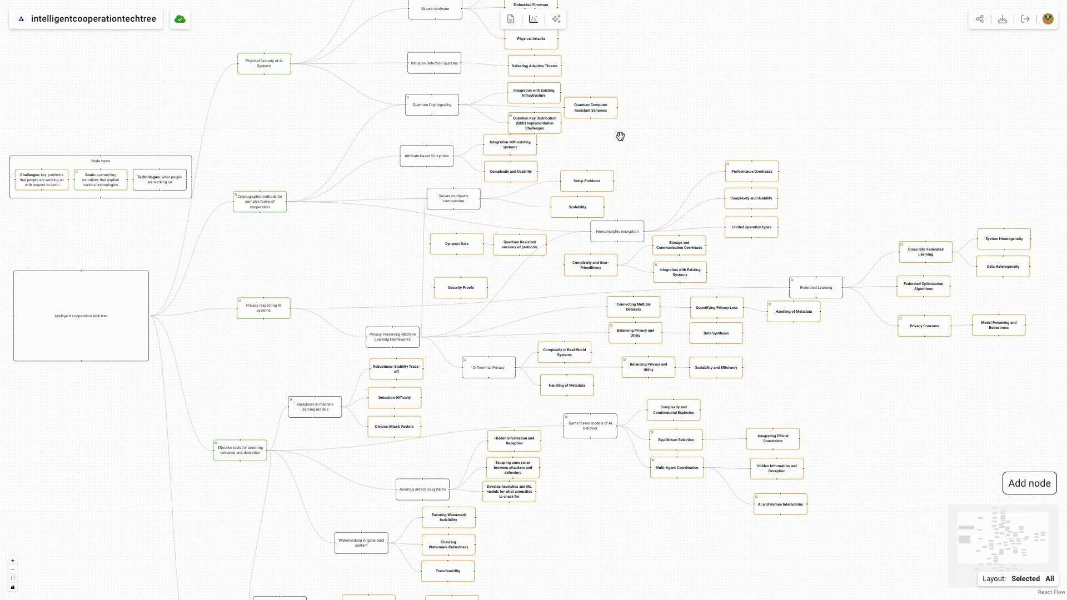
pyautogui.moveTo(619, 233)
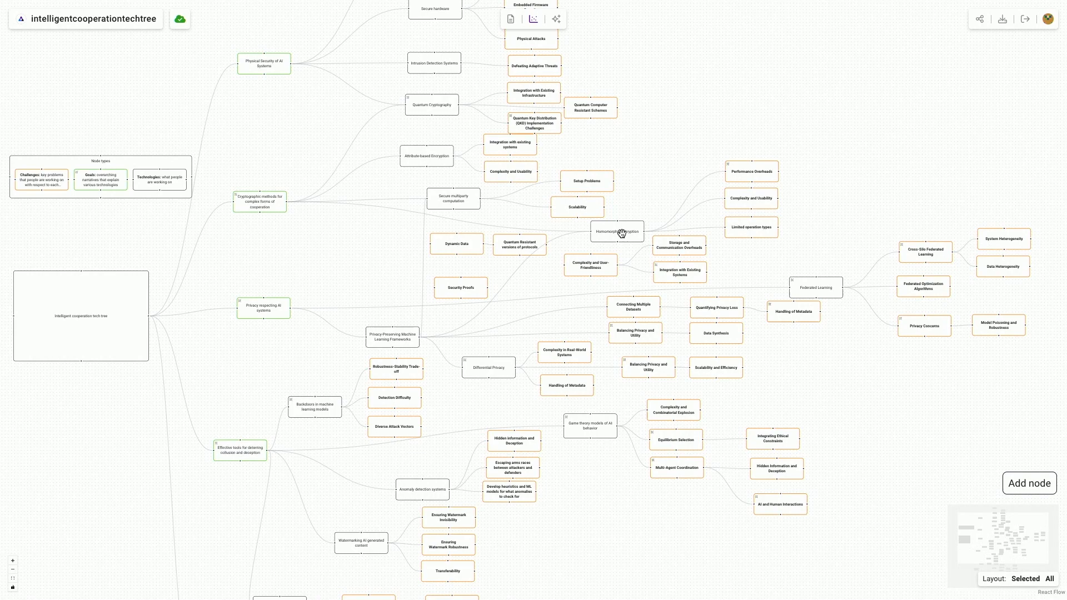
pyautogui.moveTo(657, 186)
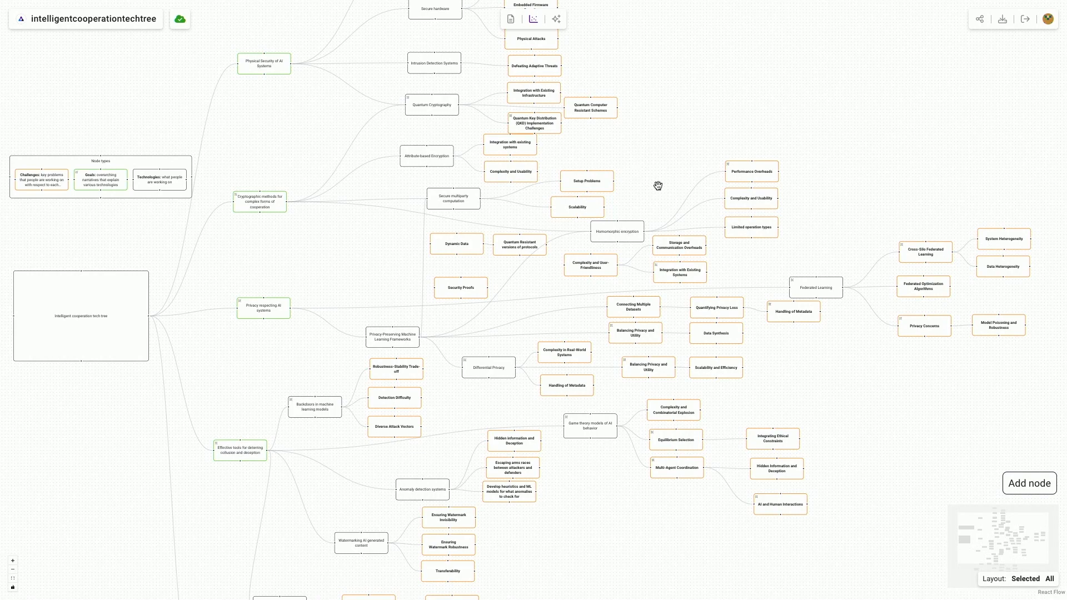
pyautogui.moveTo(622, 228)
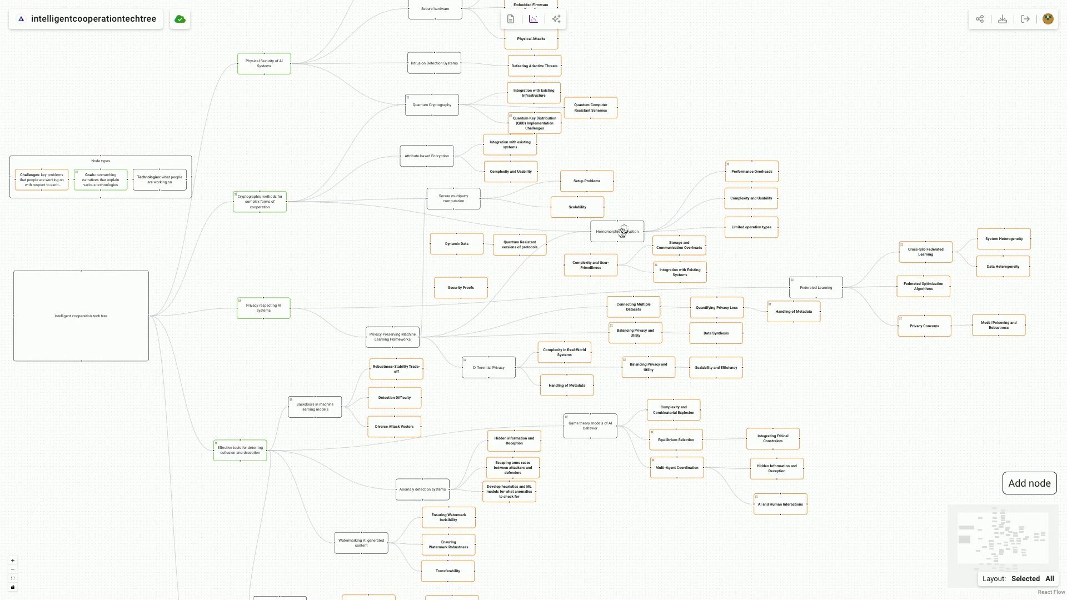
pyautogui.moveTo(523, 223)
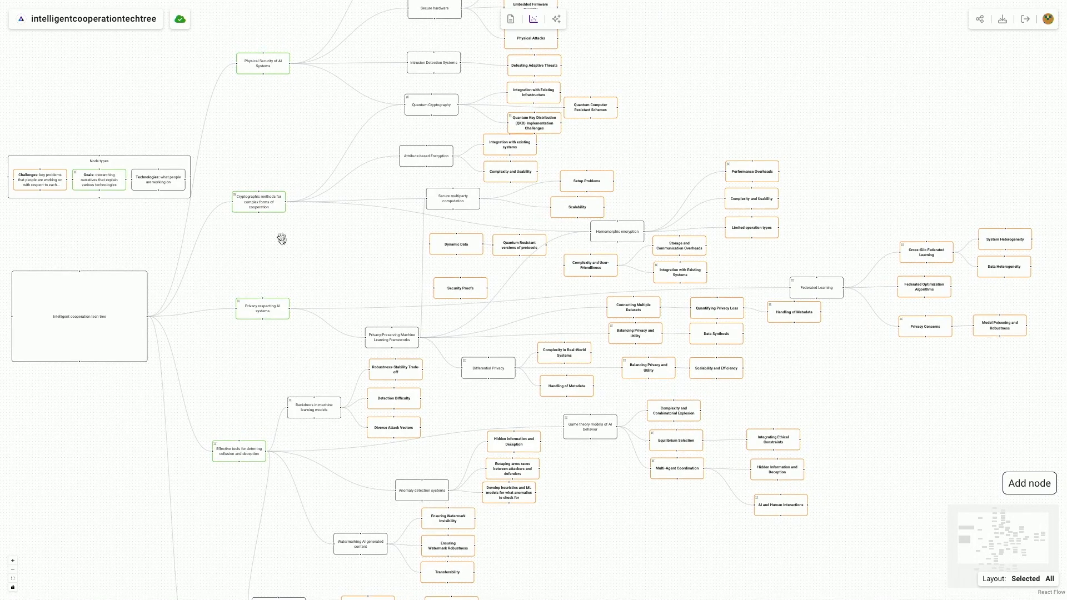
pyautogui.scroll(3)
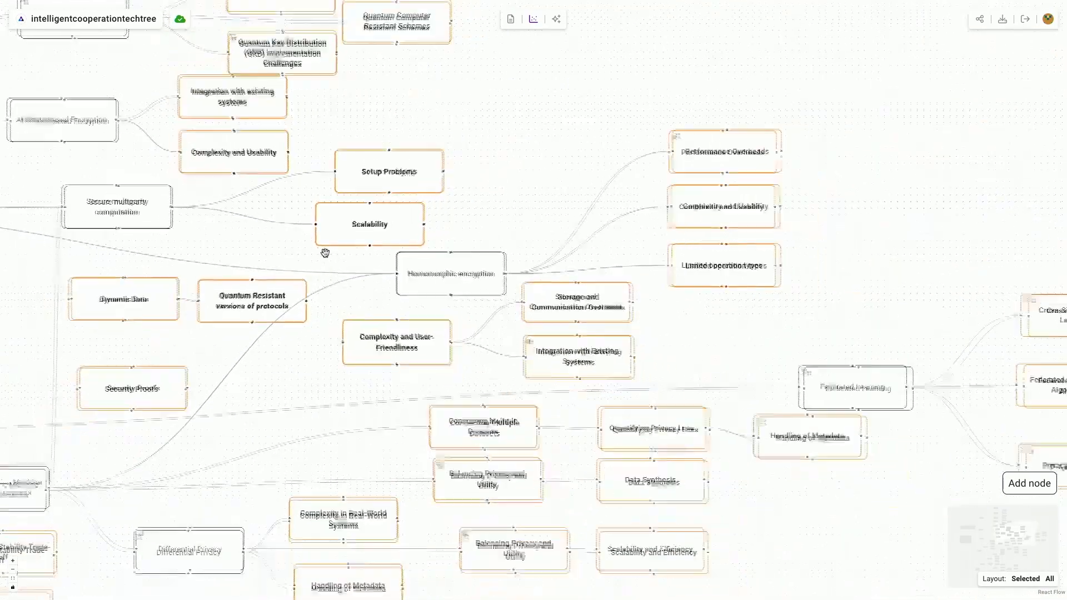
pyautogui.scroll(-3)
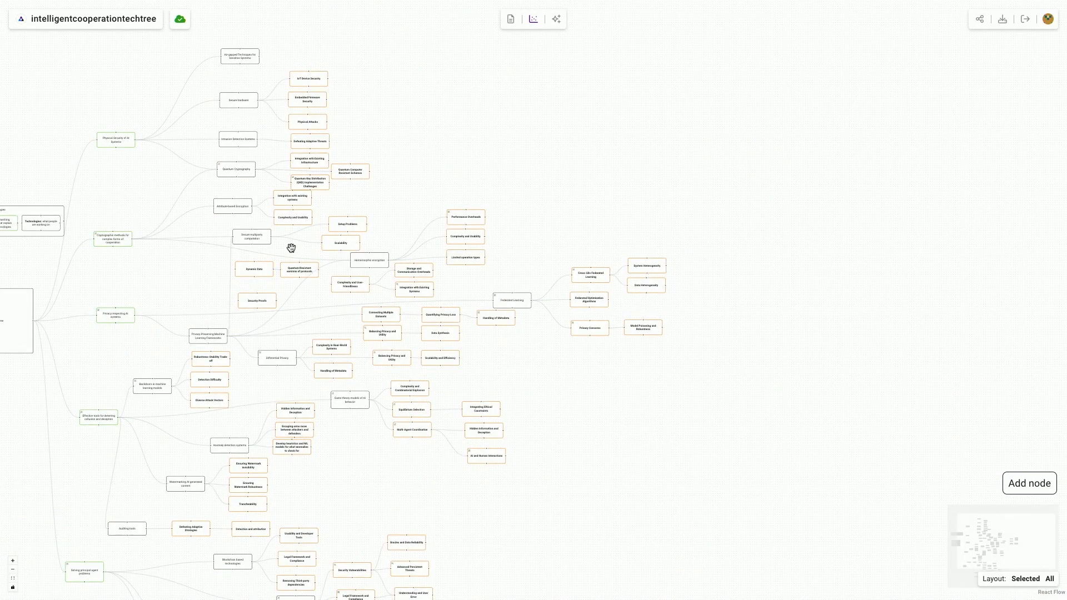
pyautogui.moveTo(313, 255)
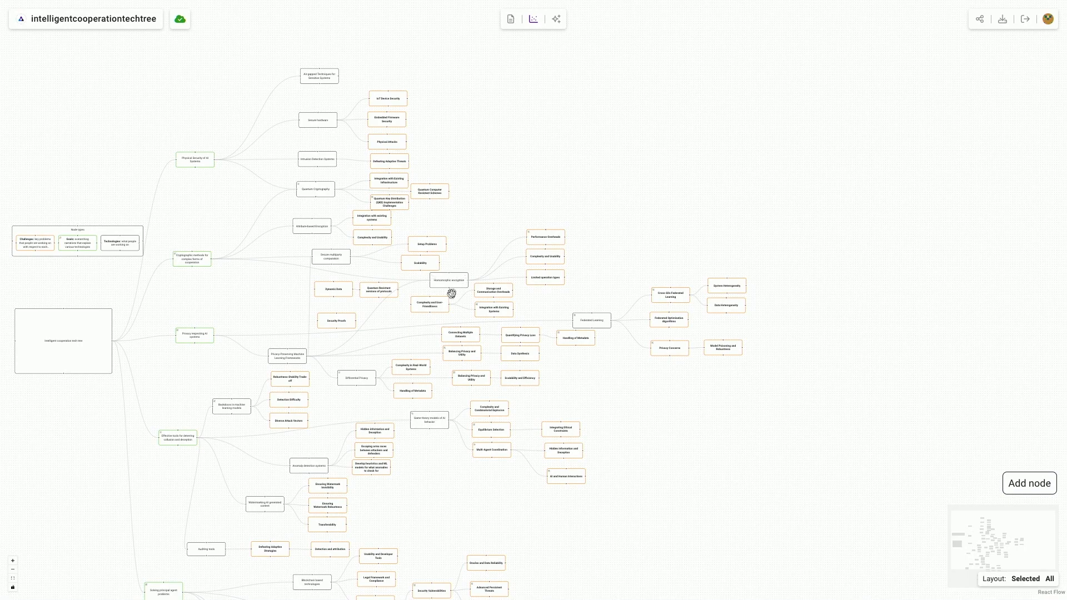
pyautogui.moveTo(453, 332)
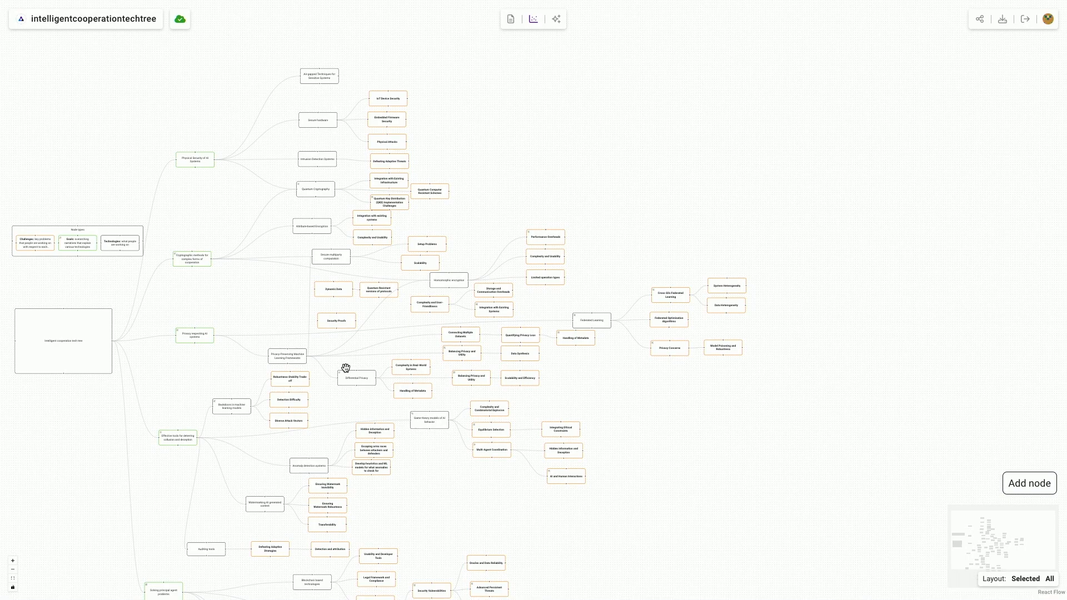
pyautogui.moveTo(526, 241)
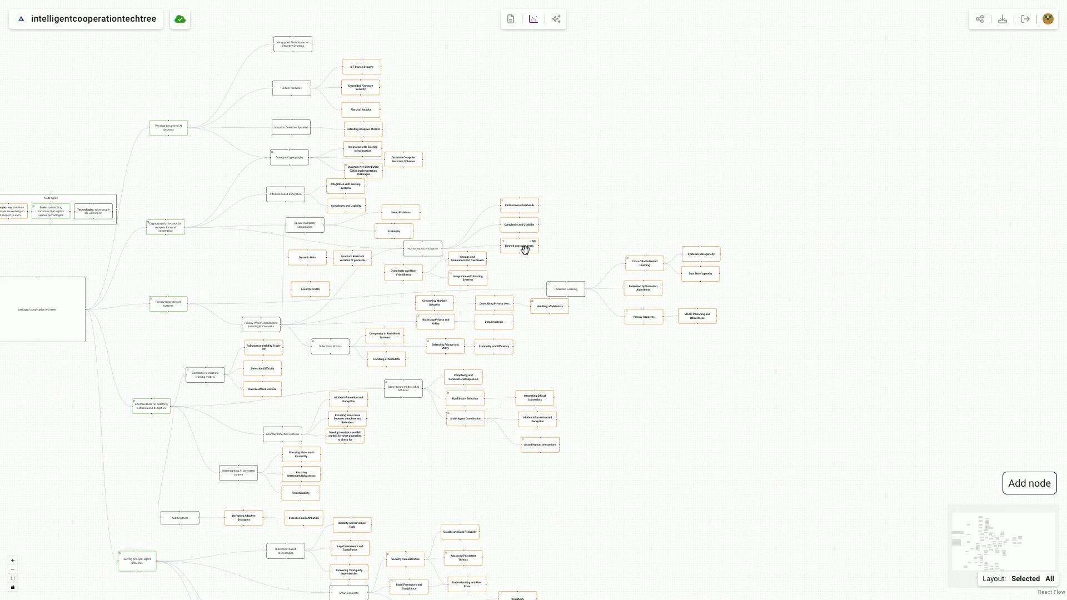
pyautogui.moveTo(567, 290)
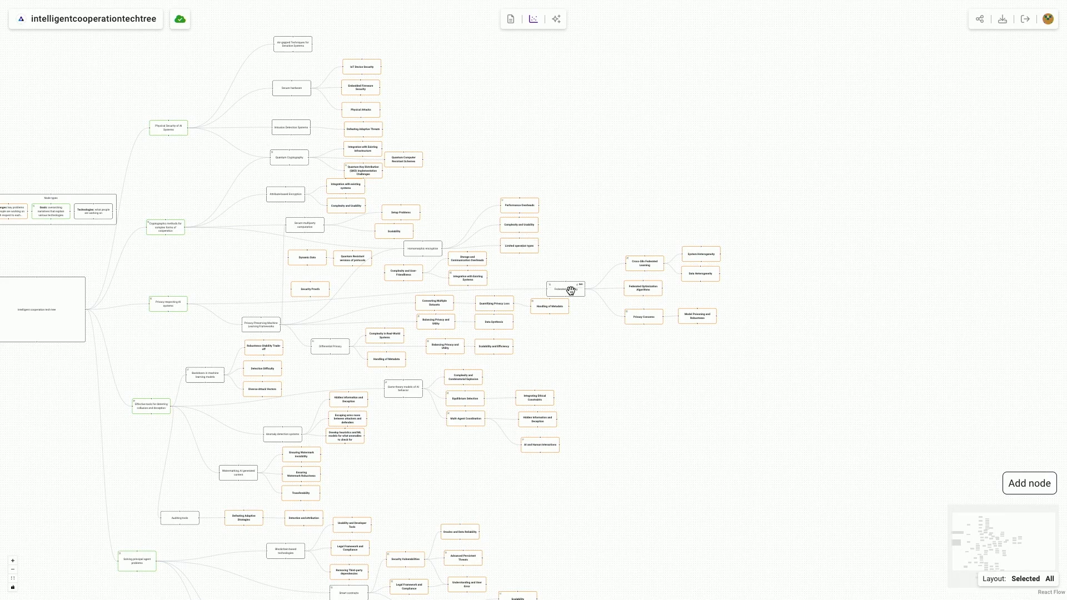